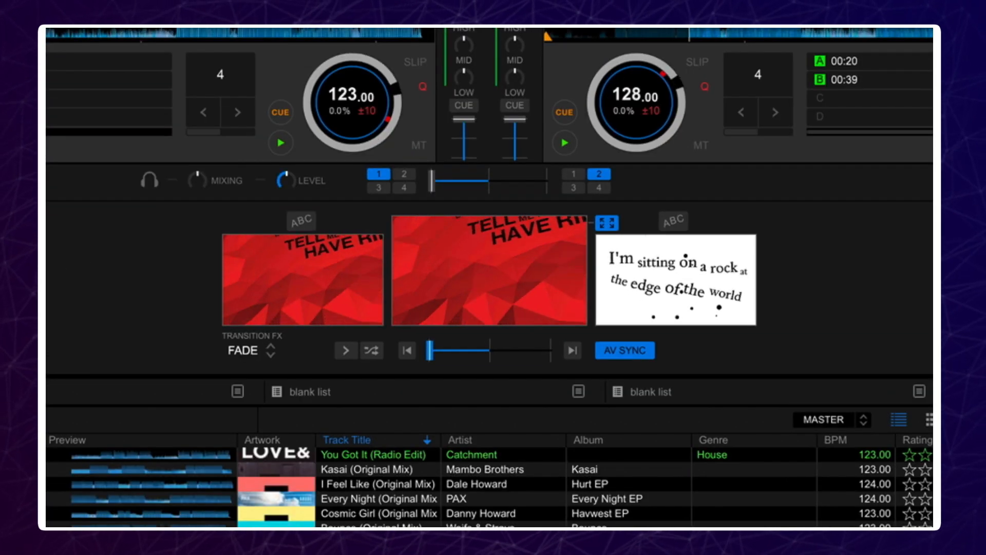
Expand the Transition FX selector to list Switch, Fade and Grid
{"action": "left_click", "coordinate": [251, 346]}
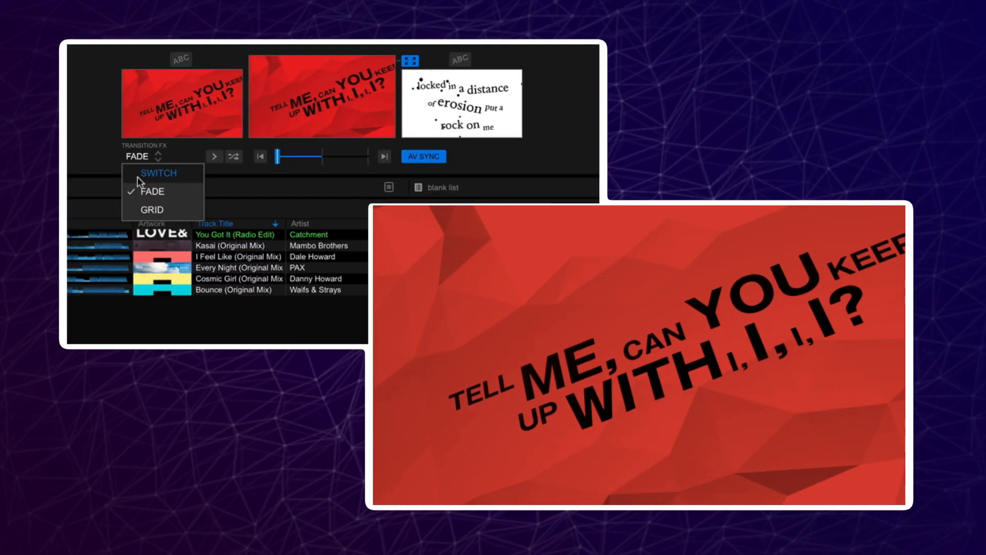
Choose Switch, crossfade the video from deck 1 toward deck 2, and reopen the effect list
{"action": "left_click", "coordinate": [158, 173]}
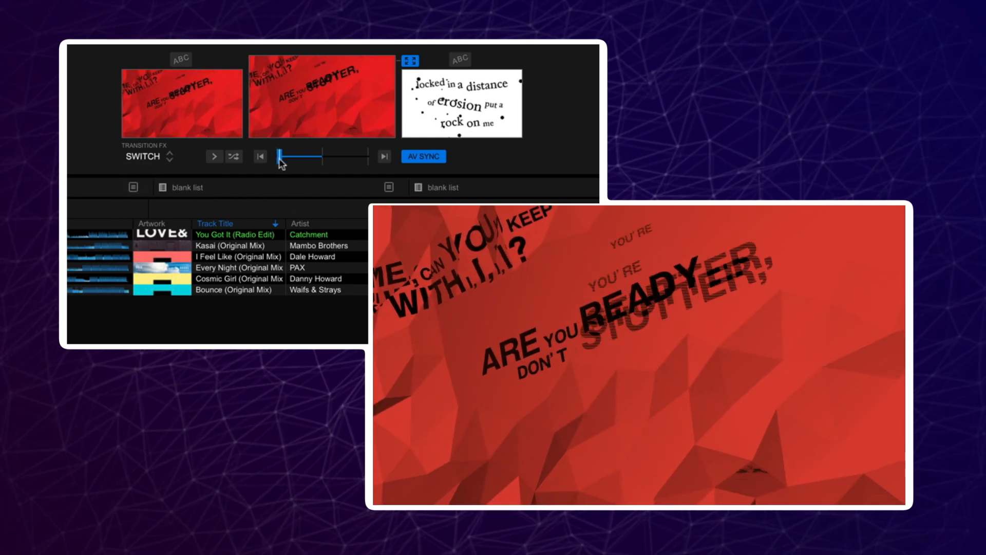
{"action": "left_click_drag", "start_coordinate": [299, 155], "coordinate": [346, 155]}
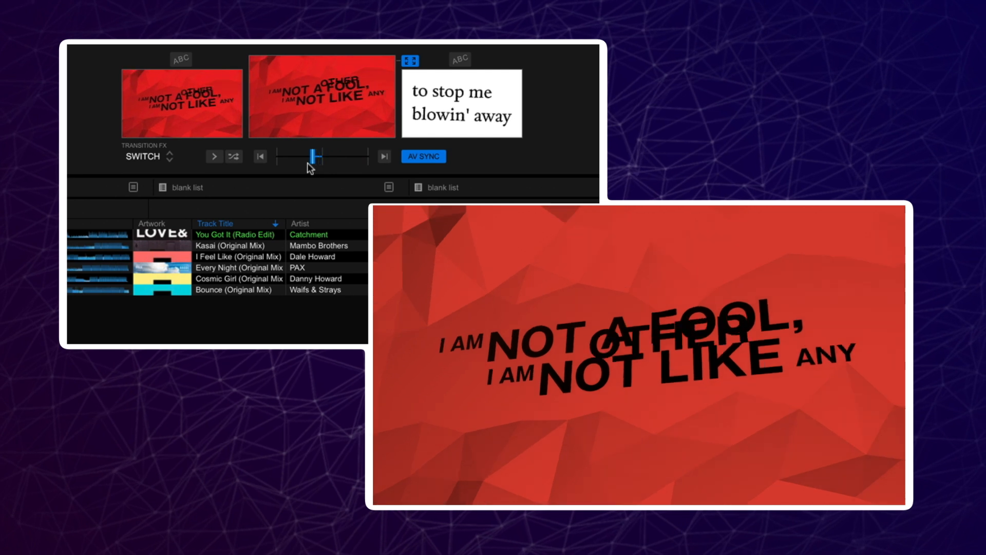
{"action": "left_click", "coordinate": [147, 156]}
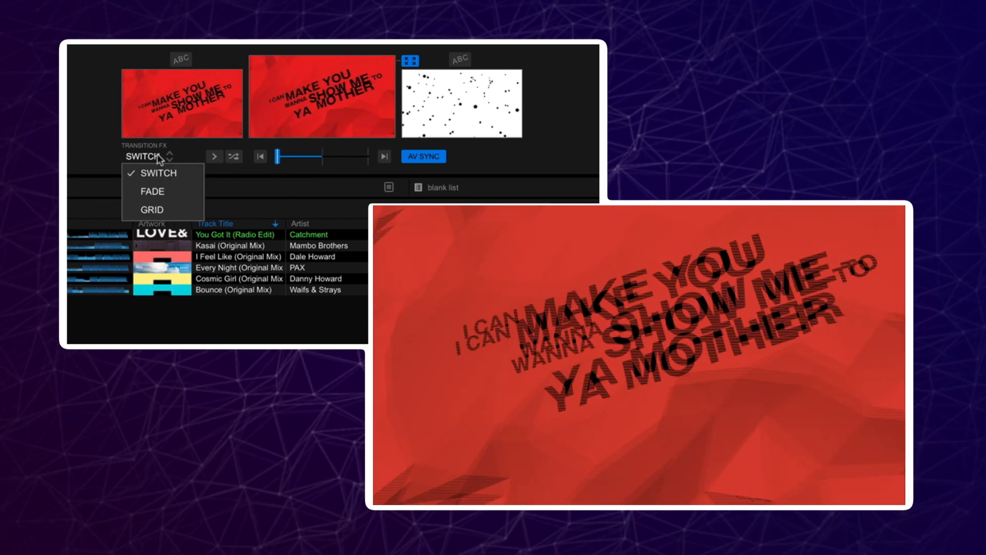
Choose Fade and crossfade the video fully over to deck 2 and back to deck 1
{"action": "left_click", "coordinate": [152, 191]}
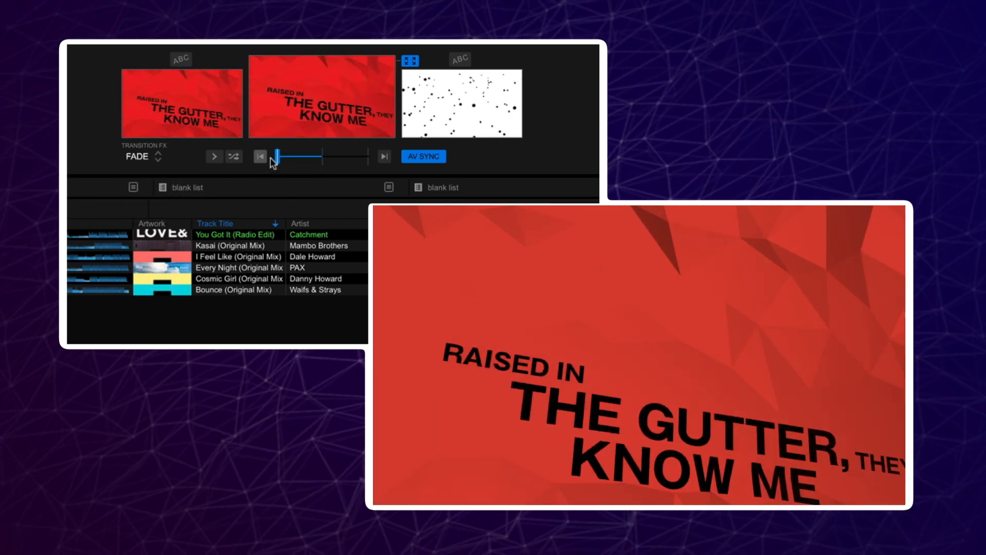
{"action": "left_click_drag", "start_coordinate": [276, 156], "coordinate": [323, 156]}
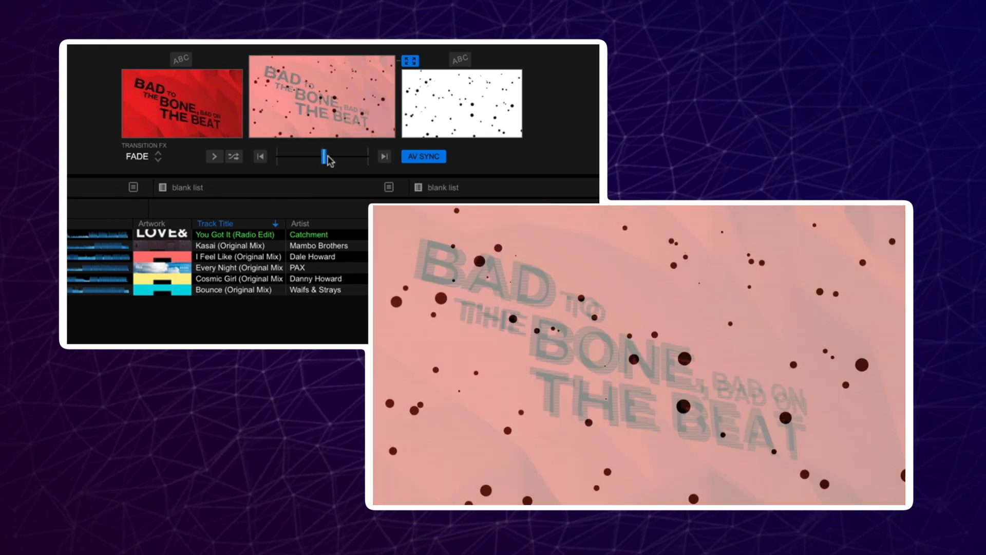
{"action": "left_click_drag", "start_coordinate": [325, 156], "coordinate": [367, 156]}
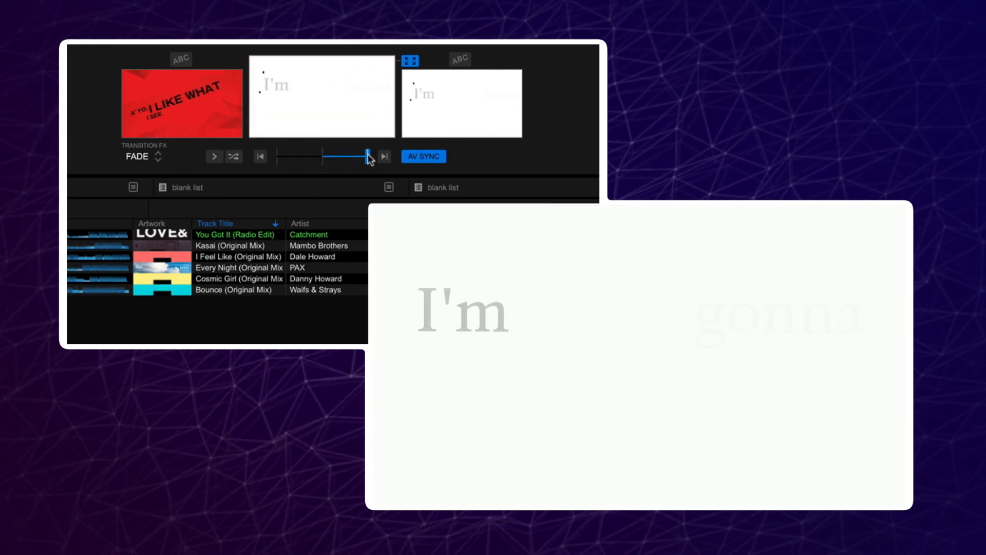
{"action": "left_click_drag", "start_coordinate": [368, 156], "coordinate": [302, 156]}
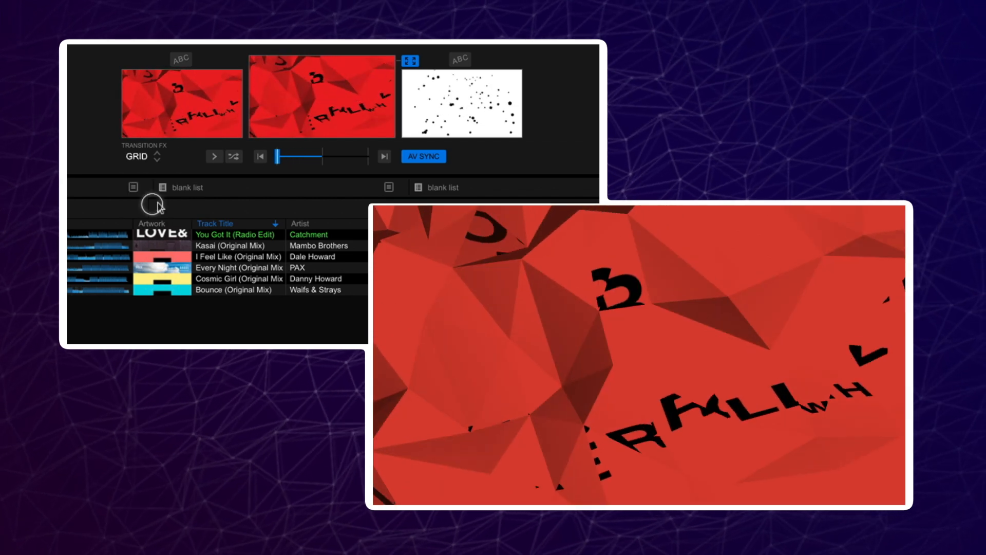
{"action": "left_click_drag", "start_coordinate": [275, 156], "coordinate": [317, 156]}
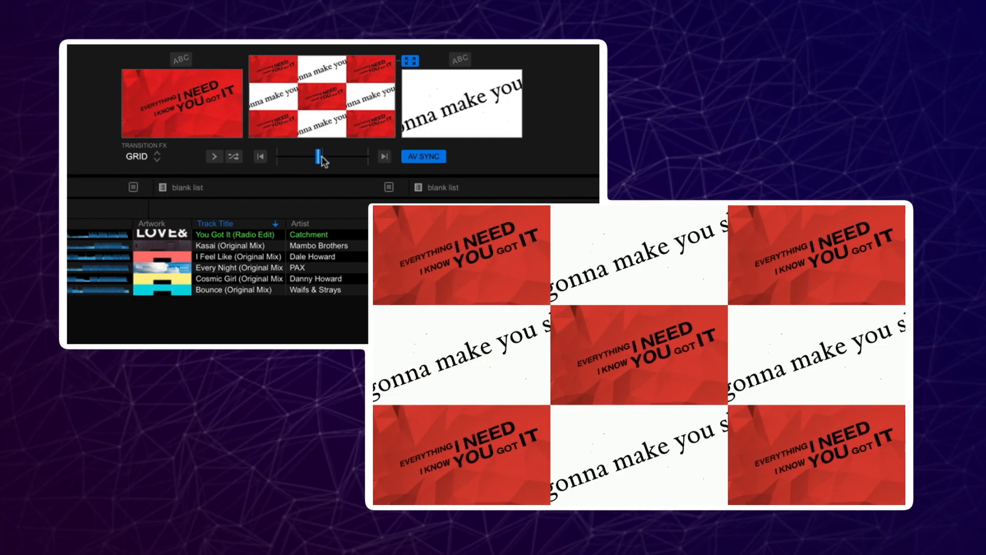
{"action": "left_click_drag", "start_coordinate": [318, 156], "coordinate": [364, 156]}
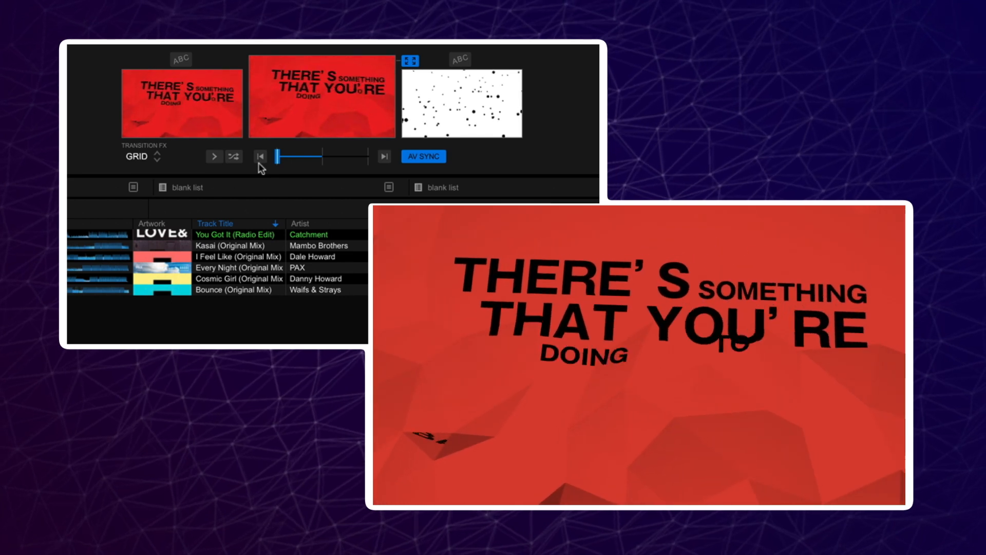
Choose Switch, crossfade partly toward deck 2 and back, then set the effect to Fade
{"action": "left_click", "coordinate": [215, 156]}
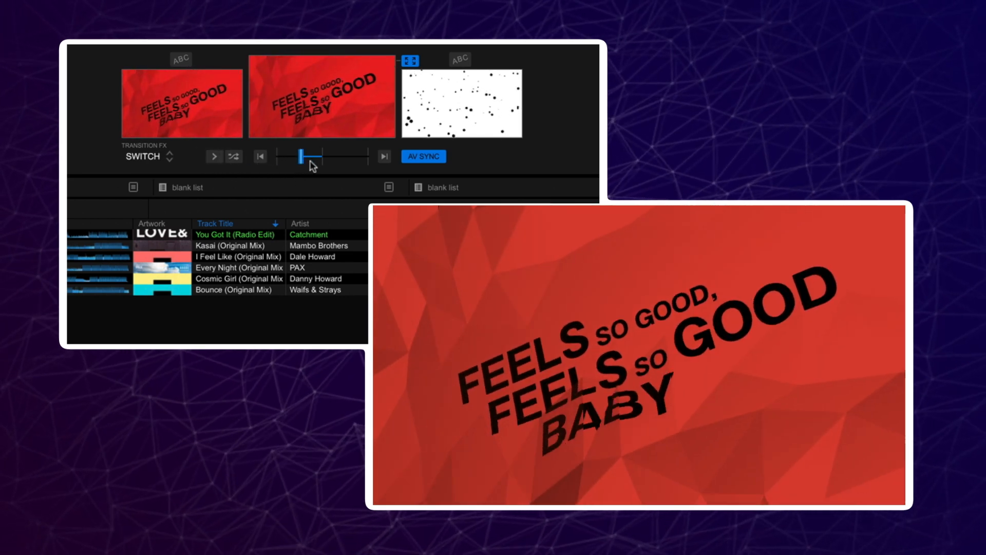
{"action": "left_click_drag", "start_coordinate": [302, 156], "coordinate": [322, 156]}
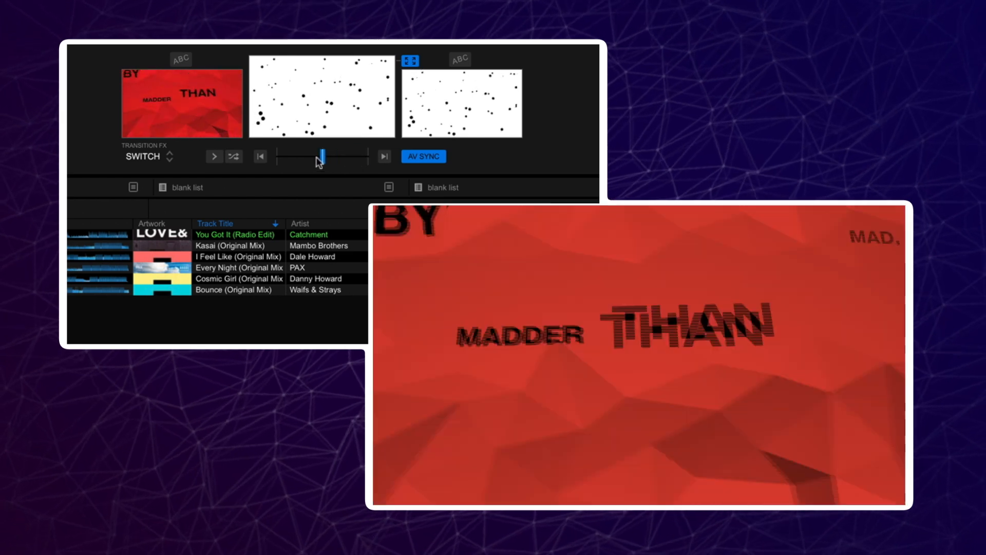
{"action": "left_click_drag", "start_coordinate": [323, 155], "coordinate": [283, 155]}
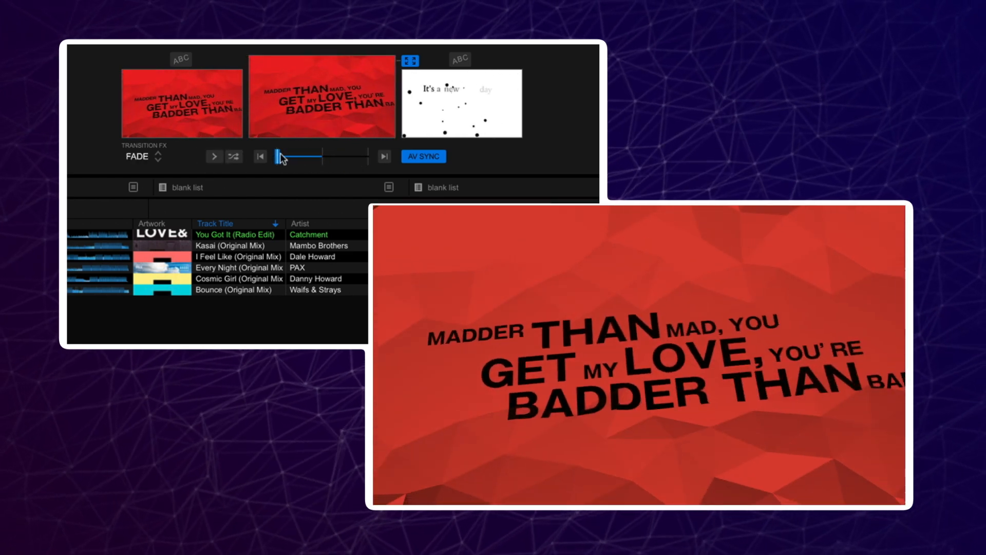
{"action": "left_click_drag", "start_coordinate": [280, 155], "coordinate": [359, 156]}
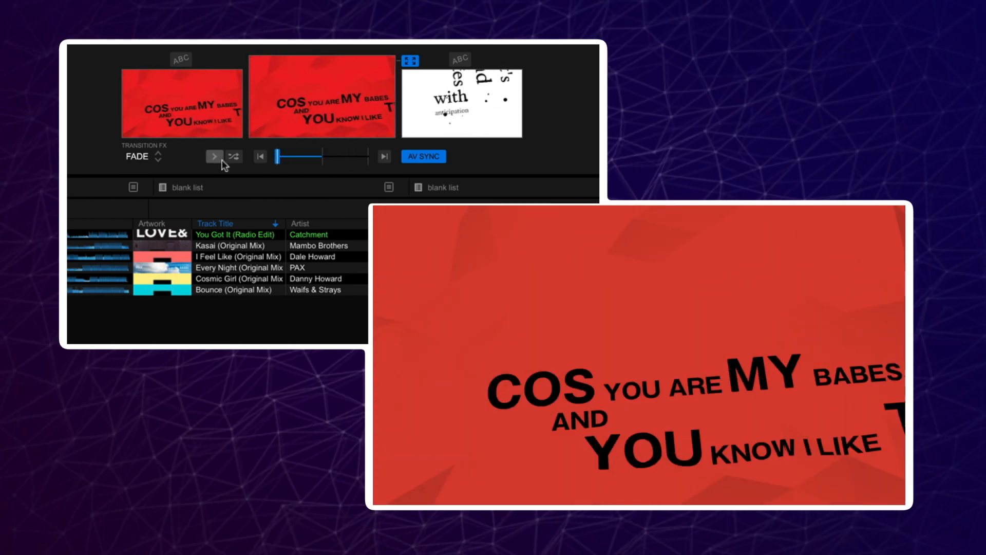
Step to the next transition effect, then pick several random effects
{"action": "left_click", "coordinate": [235, 156]}
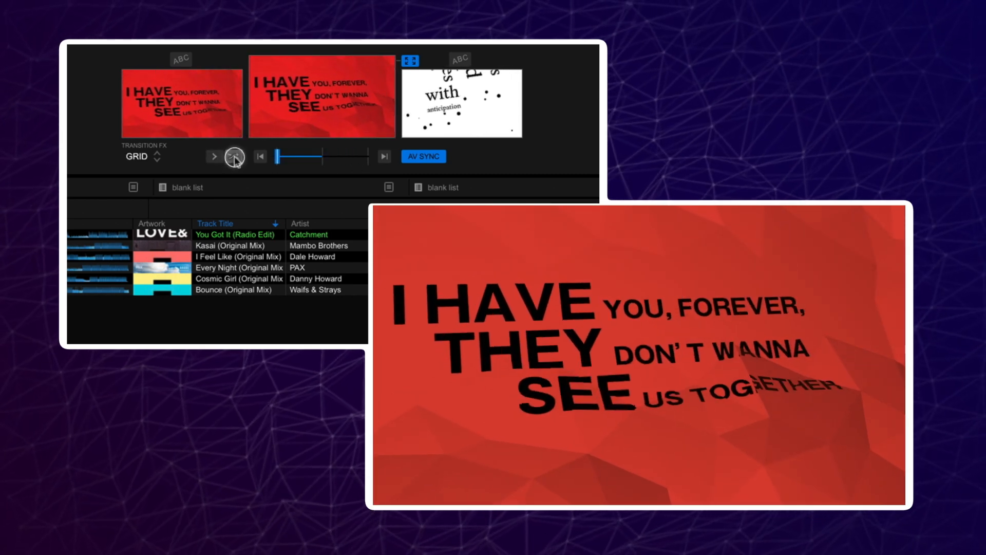
{"action": "left_click", "coordinate": [234, 156]}
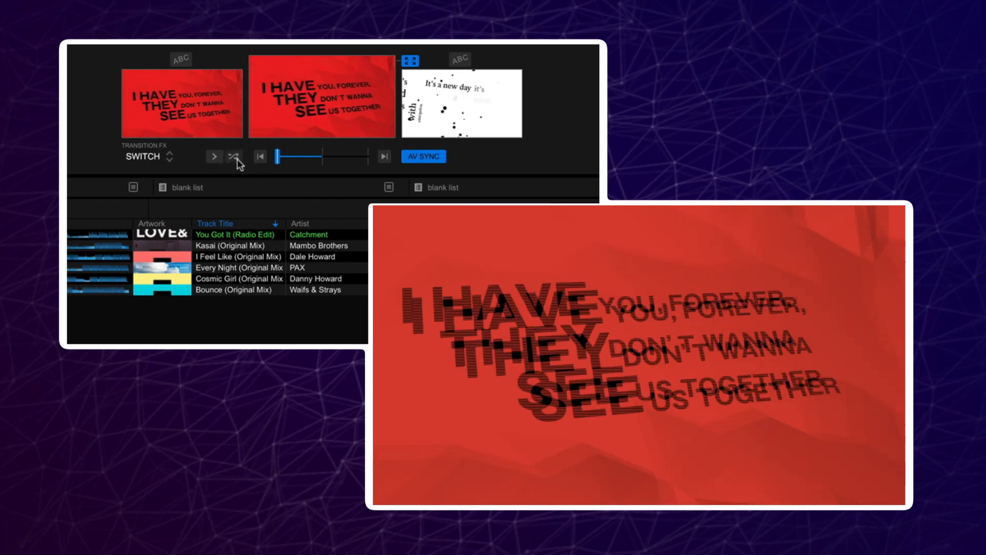
{"action": "left_click", "coordinate": [234, 156]}
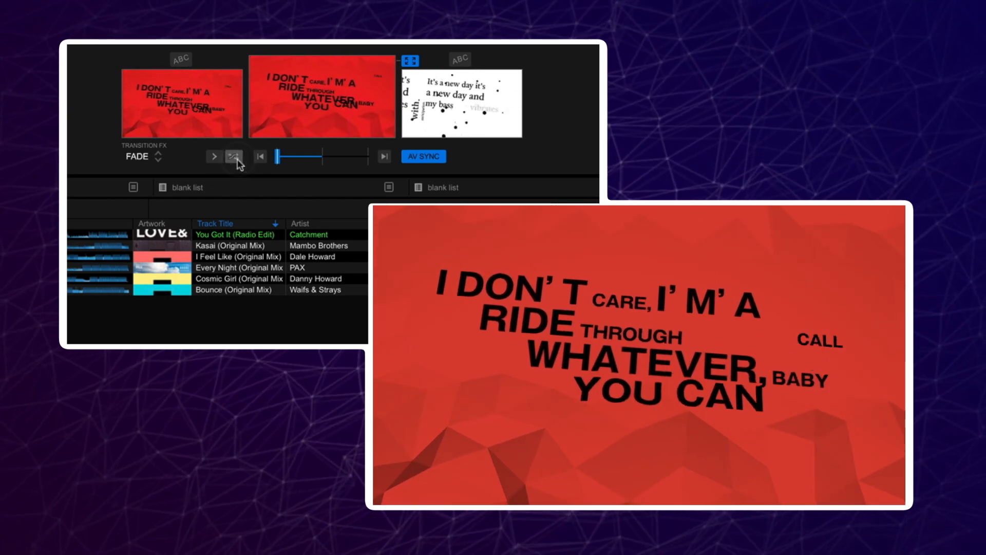
{"action": "left_click", "coordinate": [158, 153]}
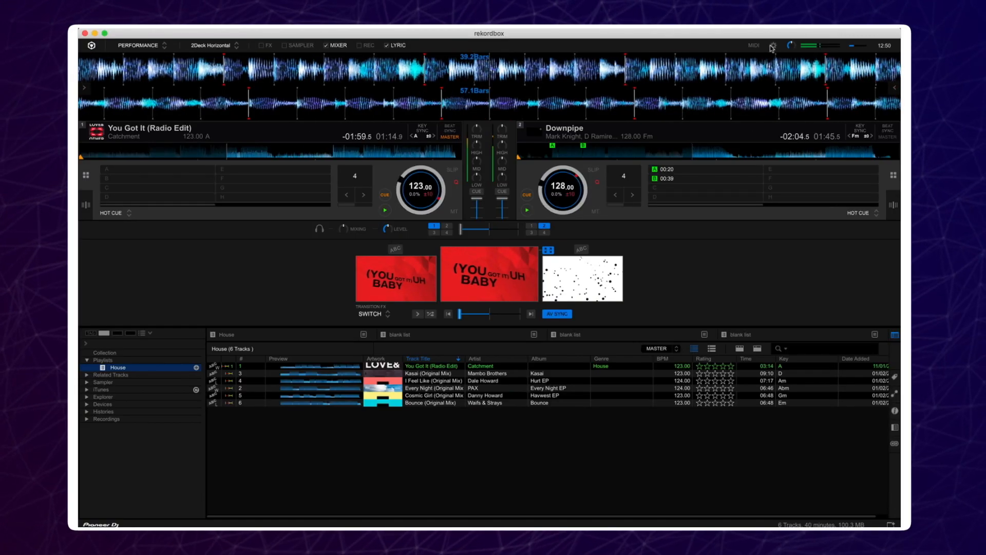
Show the Video preferences and enable the video function to reveal the effect list
{"action": "left_click", "coordinate": [774, 46]}
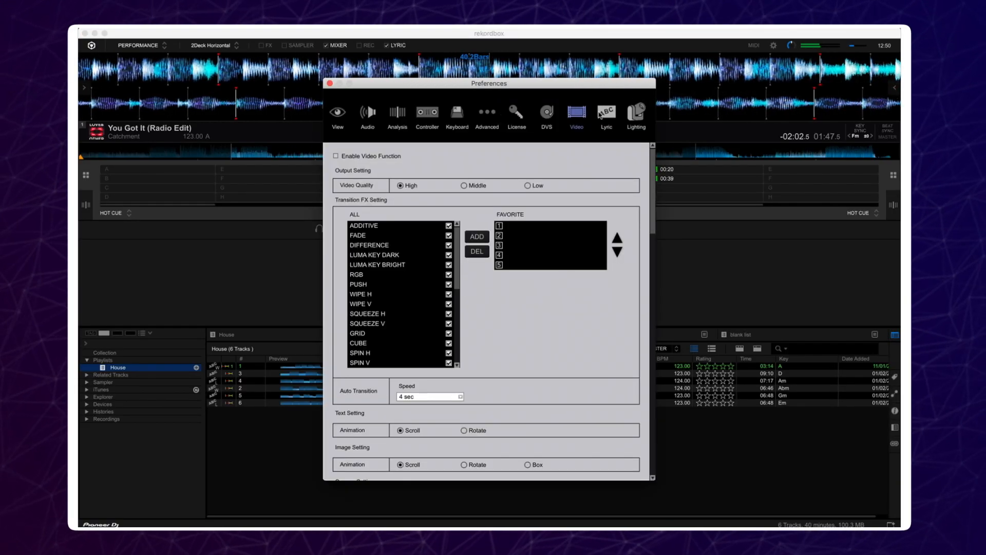
{"action": "left_click", "coordinate": [337, 156]}
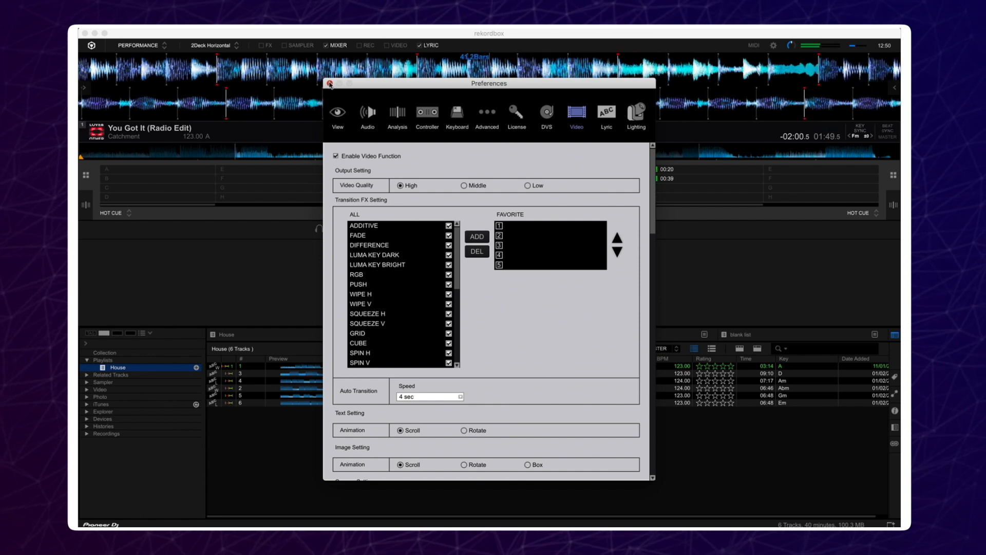